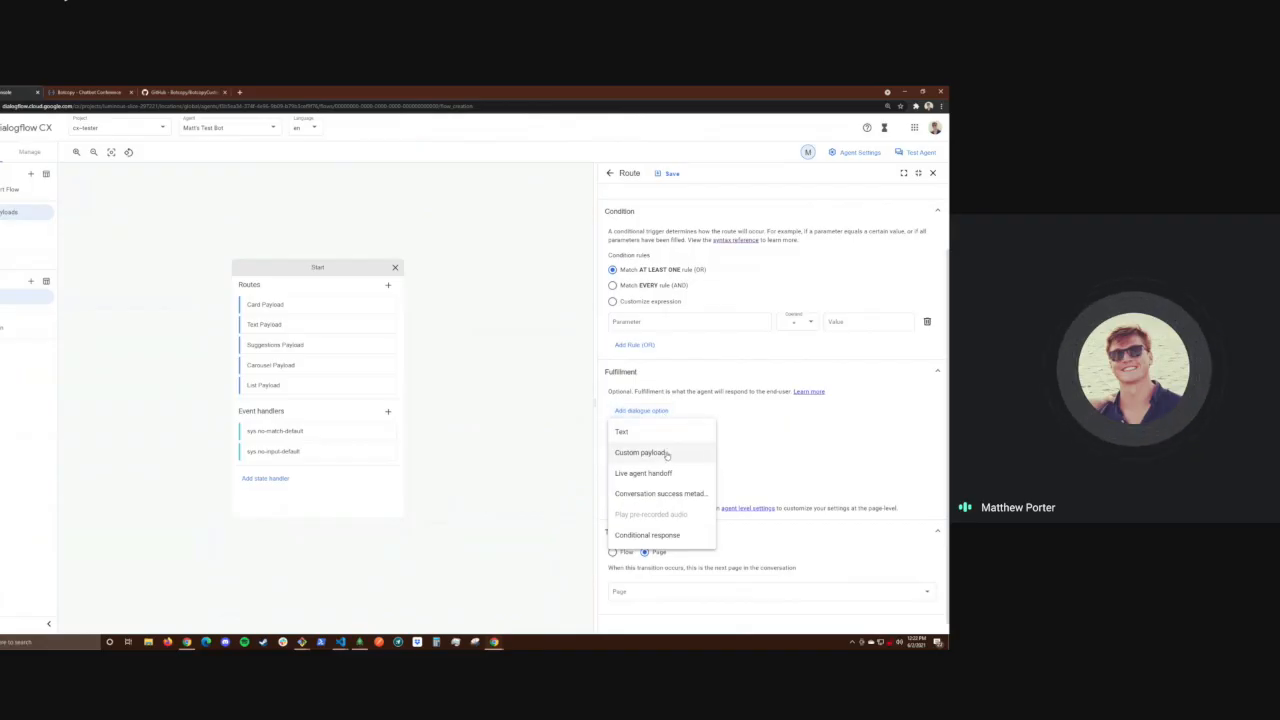
Choose Custom payload as the new dialogue option for the route's fulfillment.
left_click(640, 452)
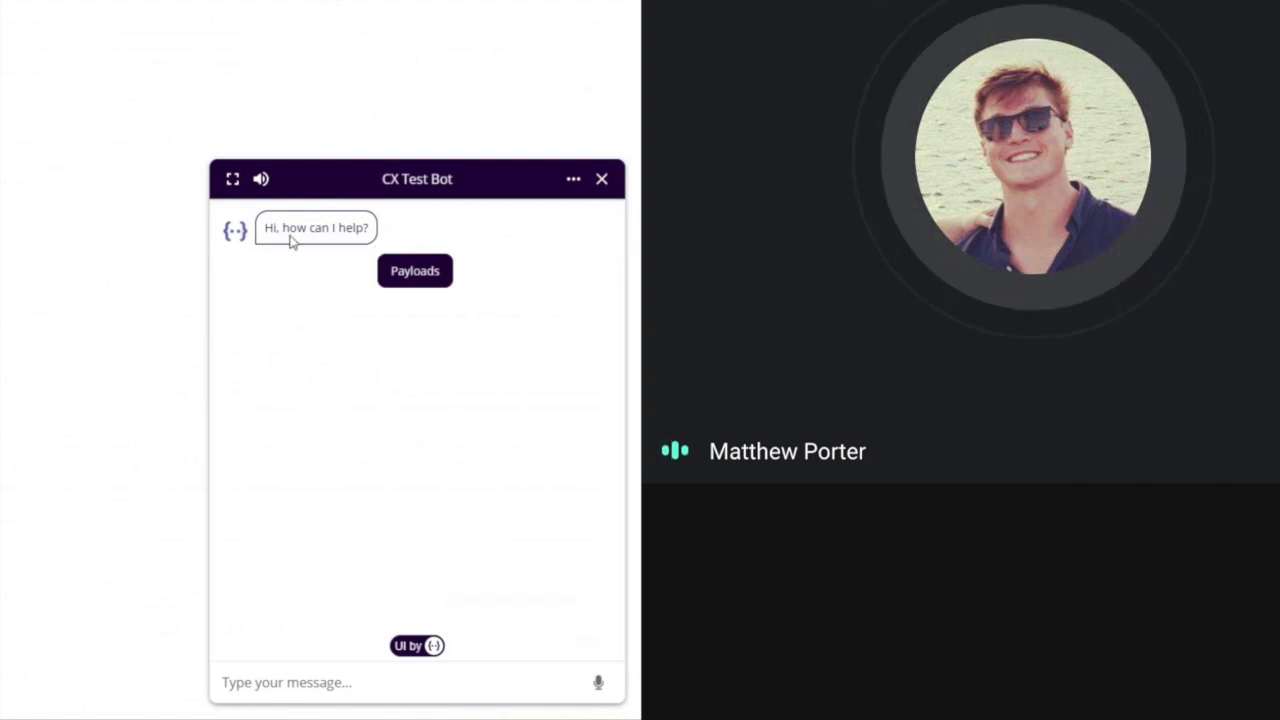
mouse_move(408, 310)
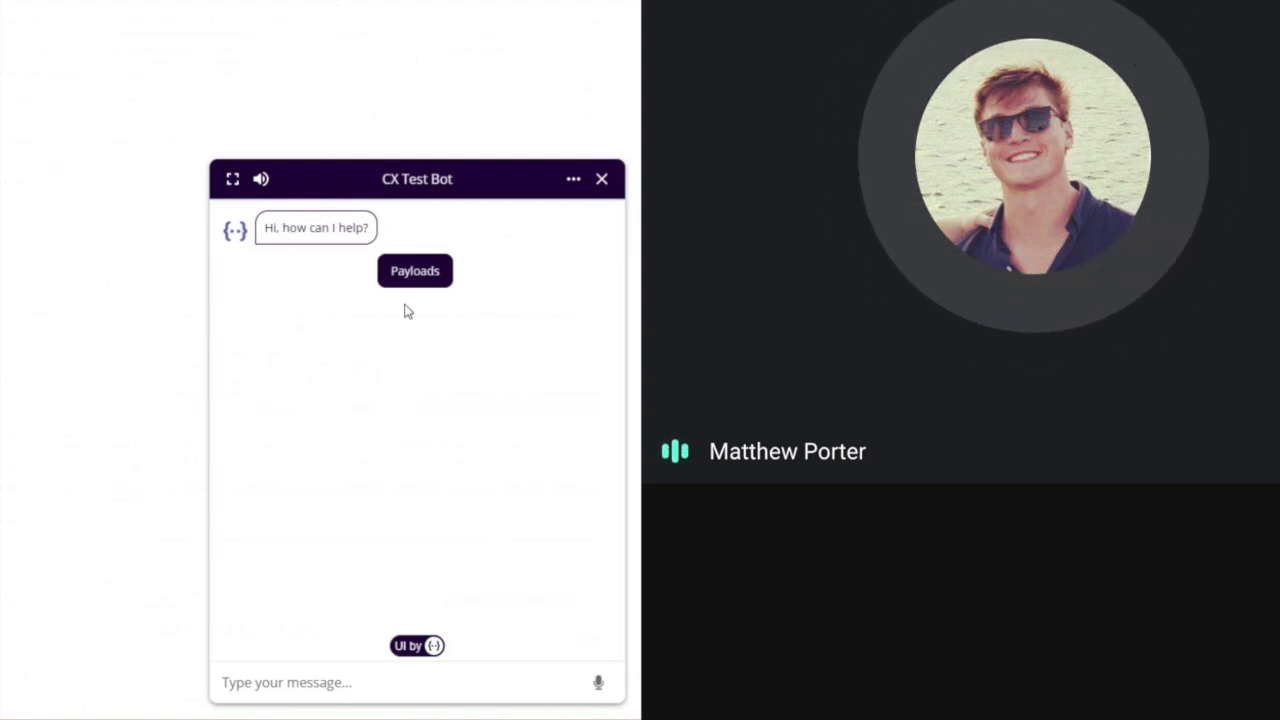
Request the Payloads menu from the CX Test Bot in the Botcopy chat.
left_click(414, 270)
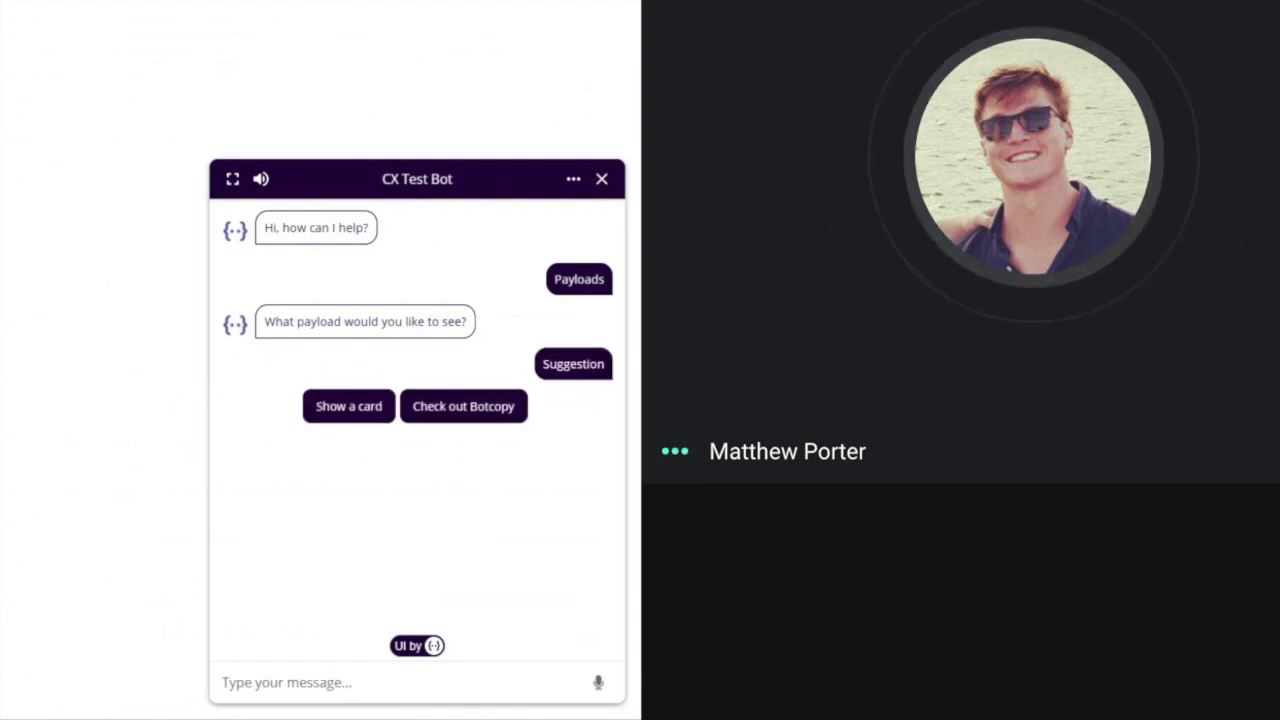
mouse_move(388, 540)
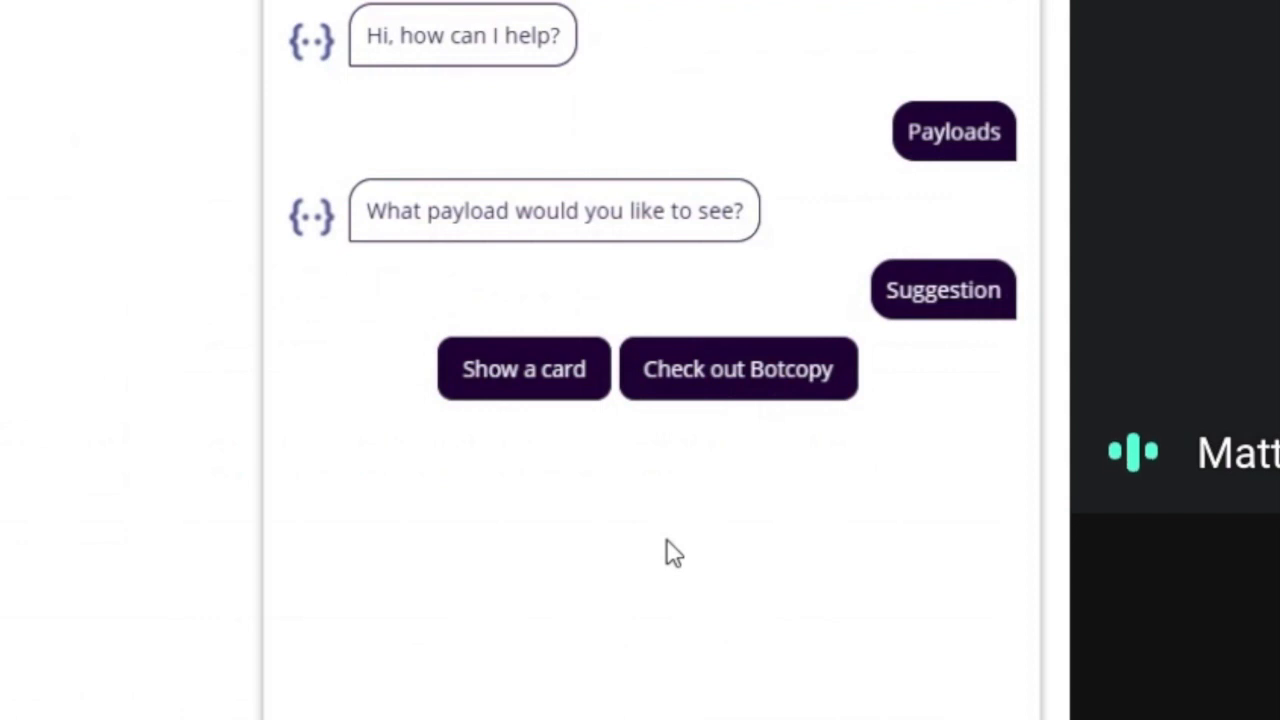
mouse_move(524, 478)
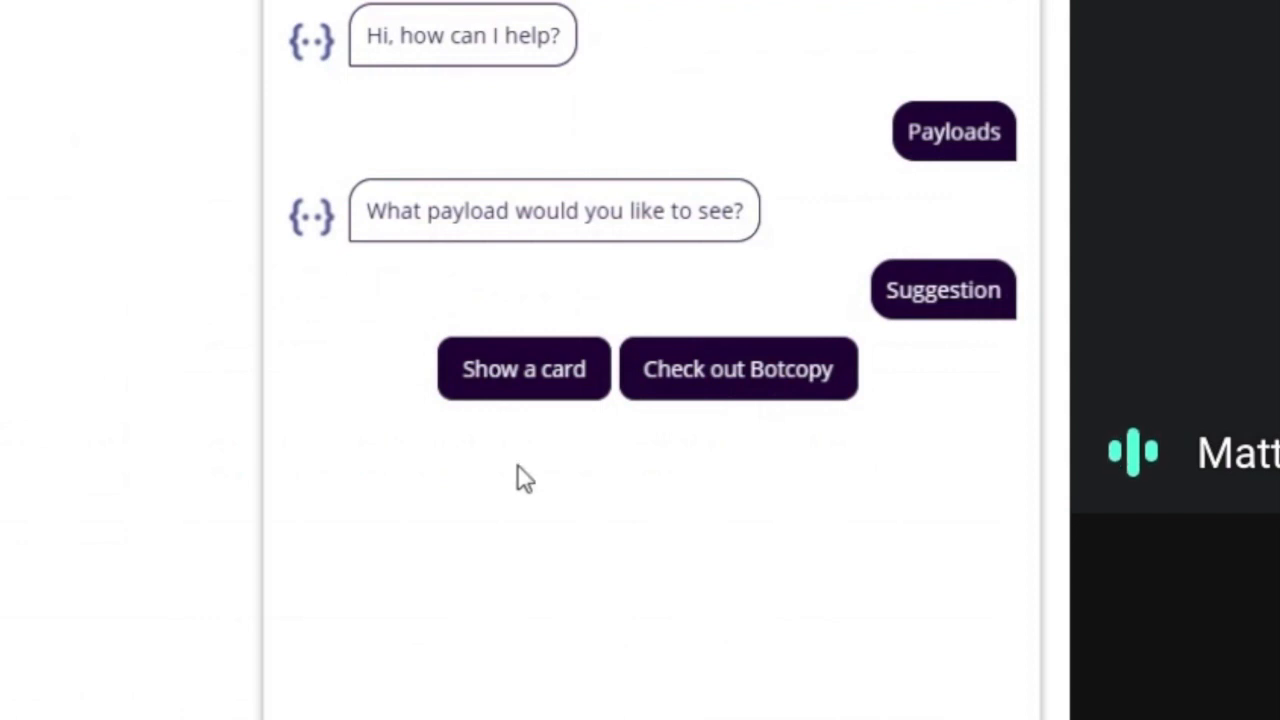
mouse_move(740, 440)
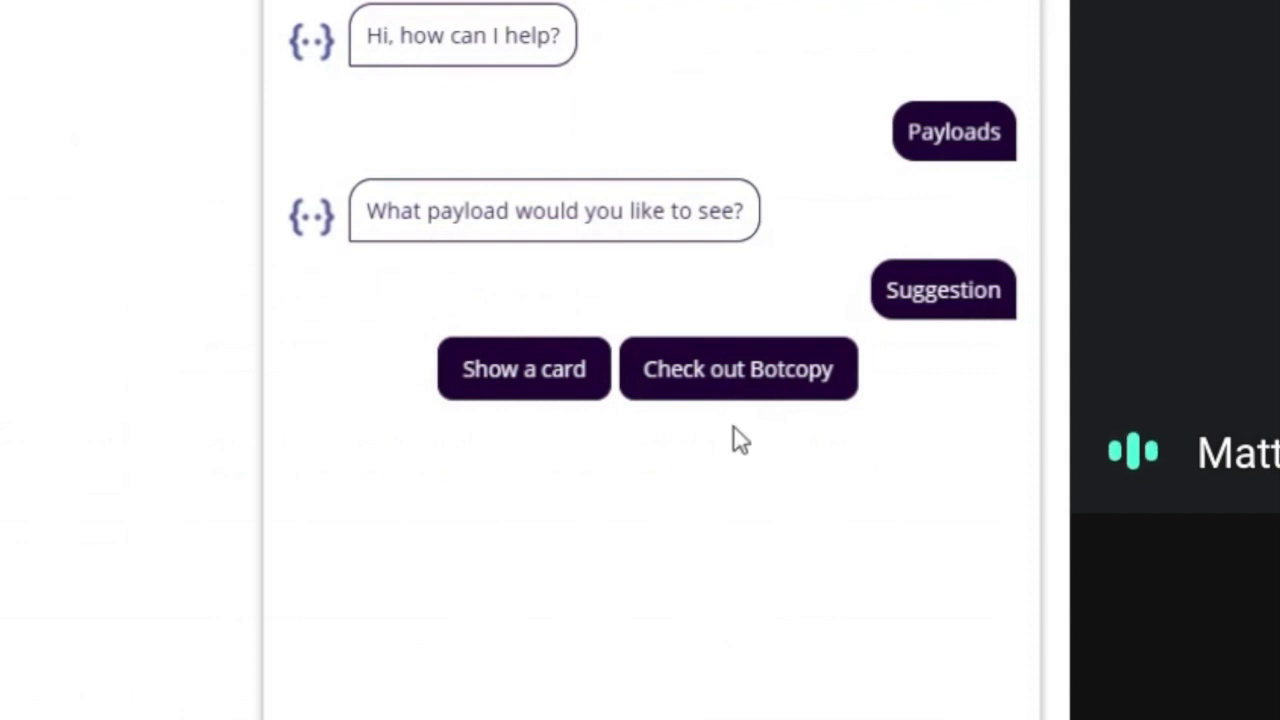
mouse_move(800, 420)
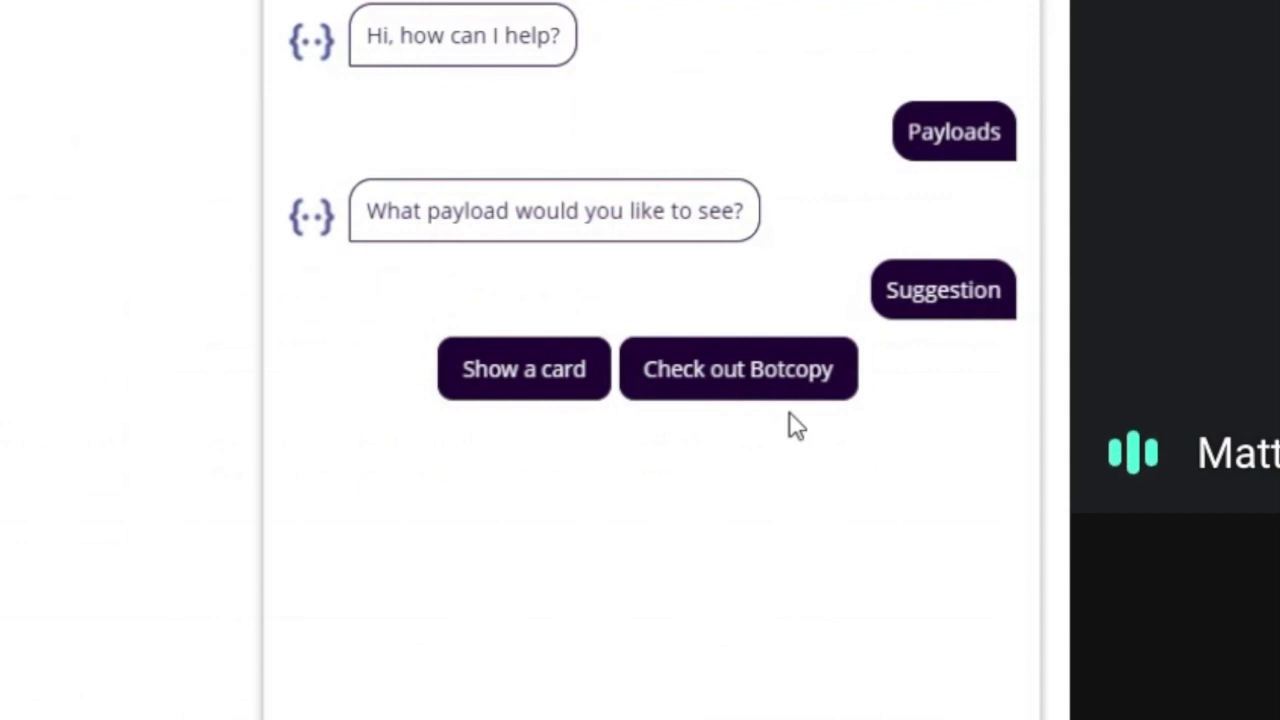
mouse_move(524, 368)
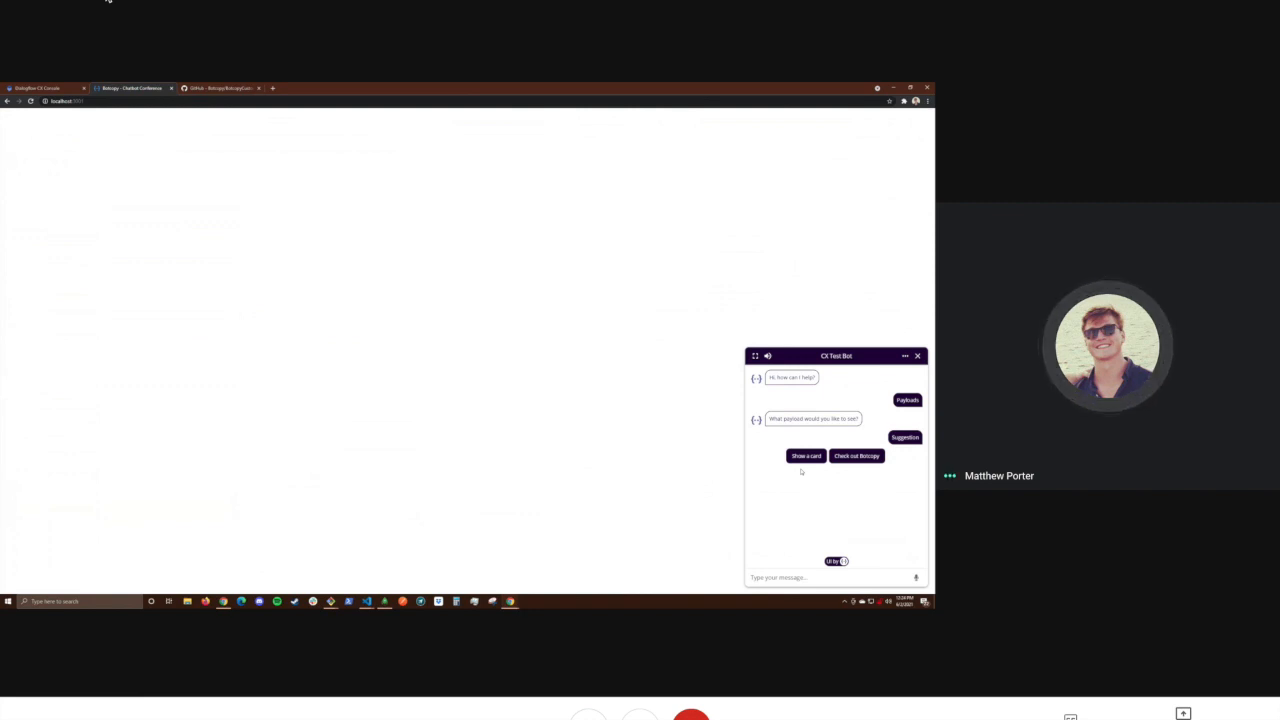
Show the cat card, sample list and carousel payloads in the CX Test Bot chat, advancing the carousel.
left_click(856, 456)
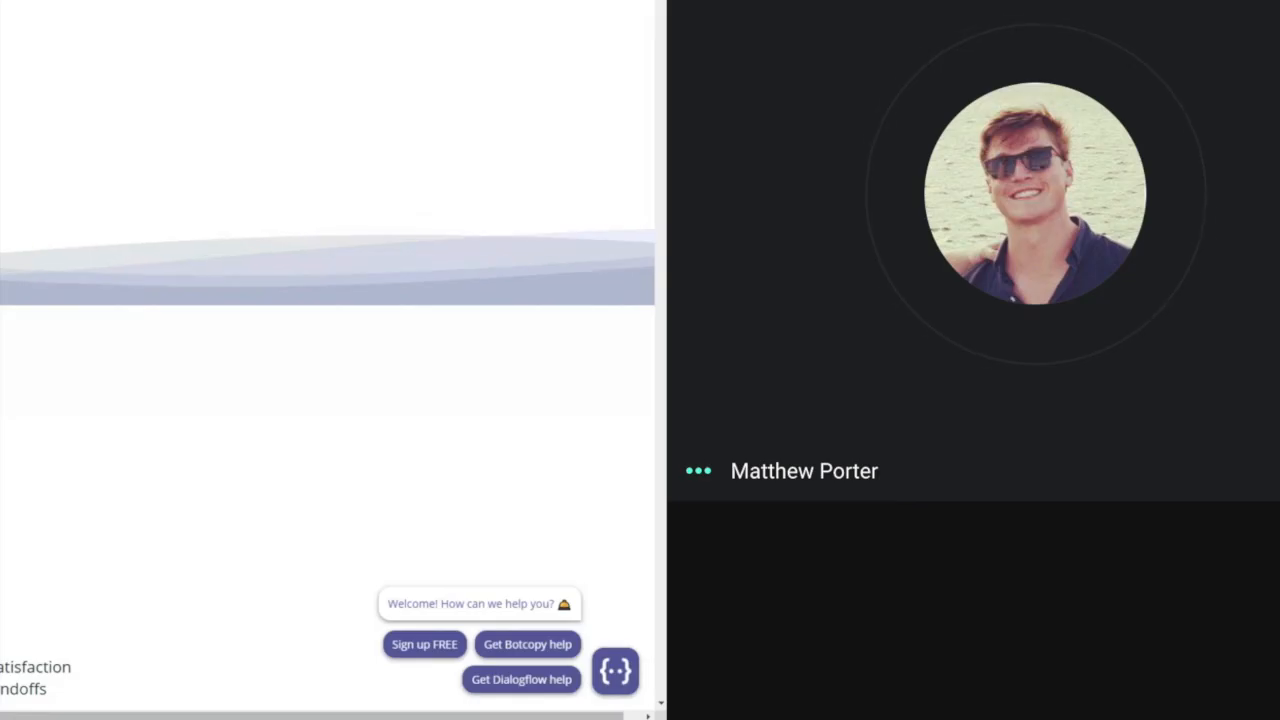
left_click(616, 672)
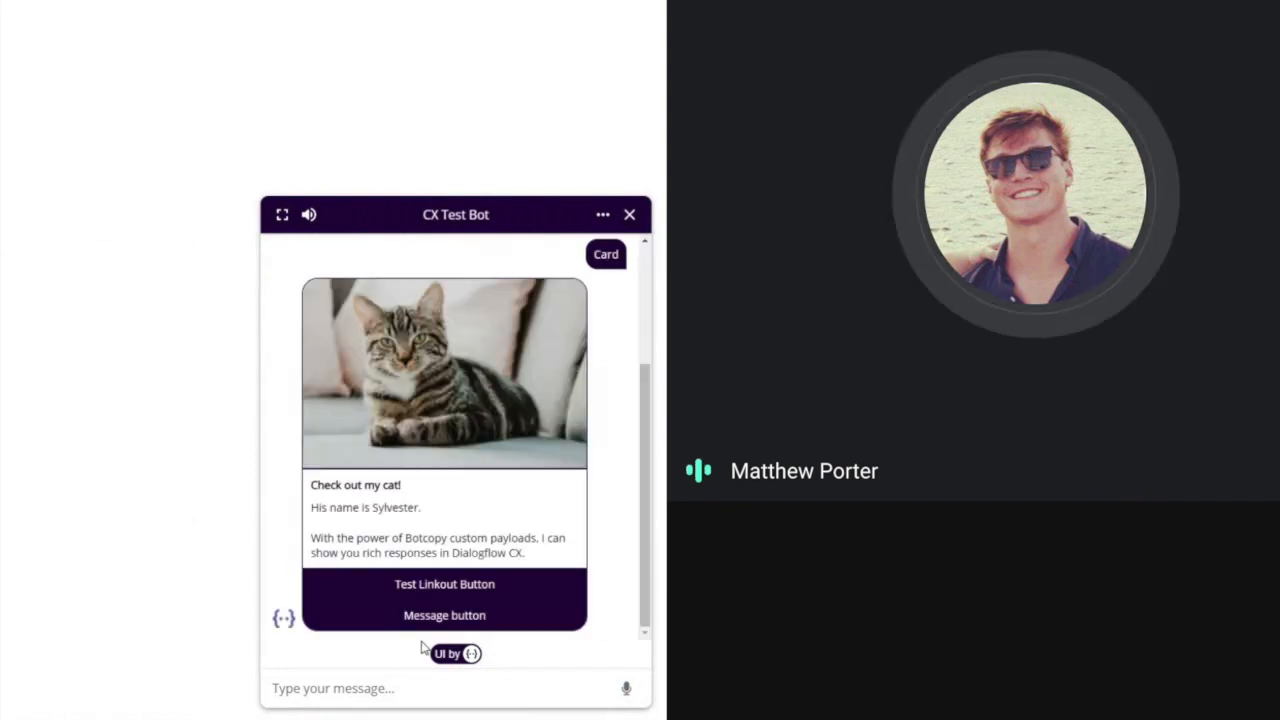
mouse_move(290, 370)
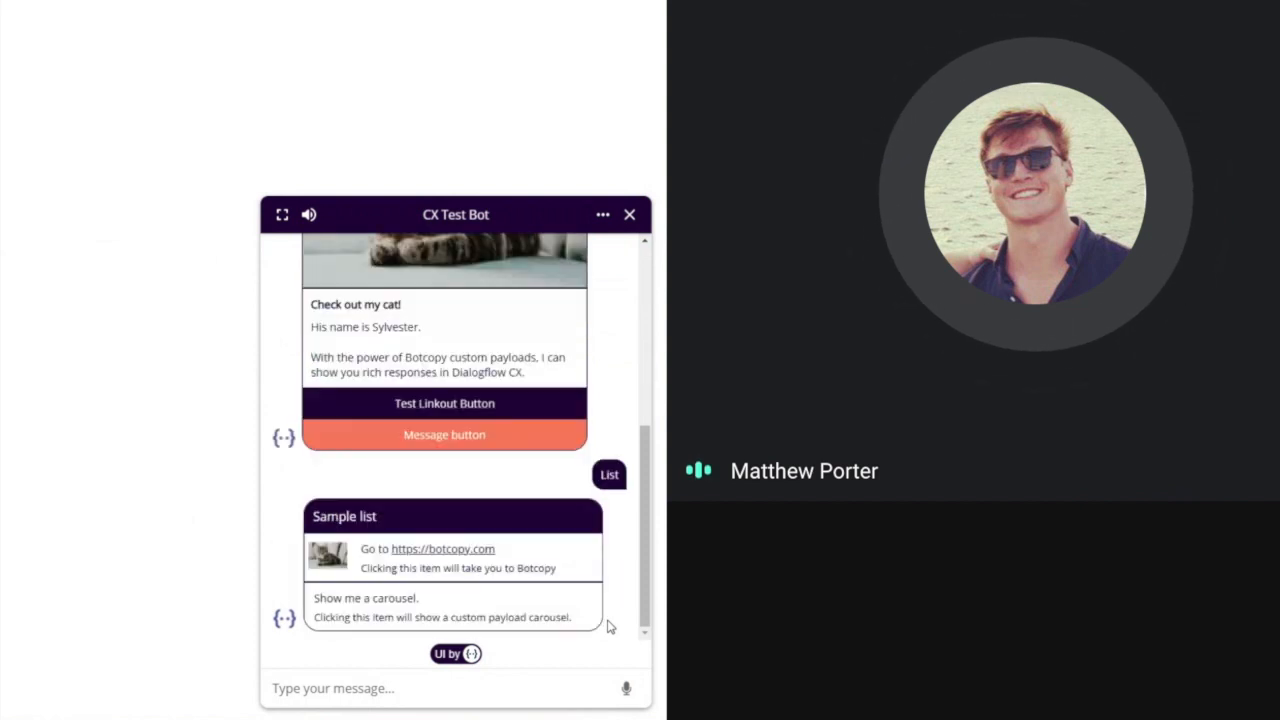
mouse_move(512, 406)
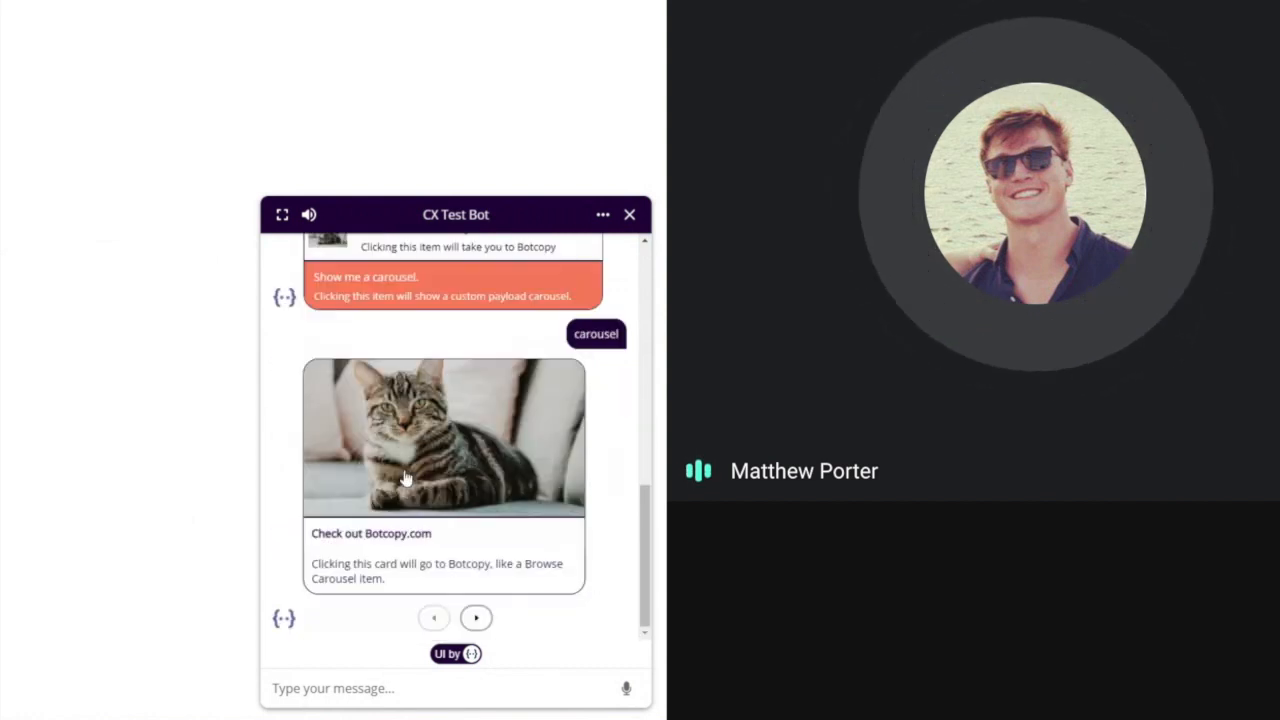
left_click(476, 618)
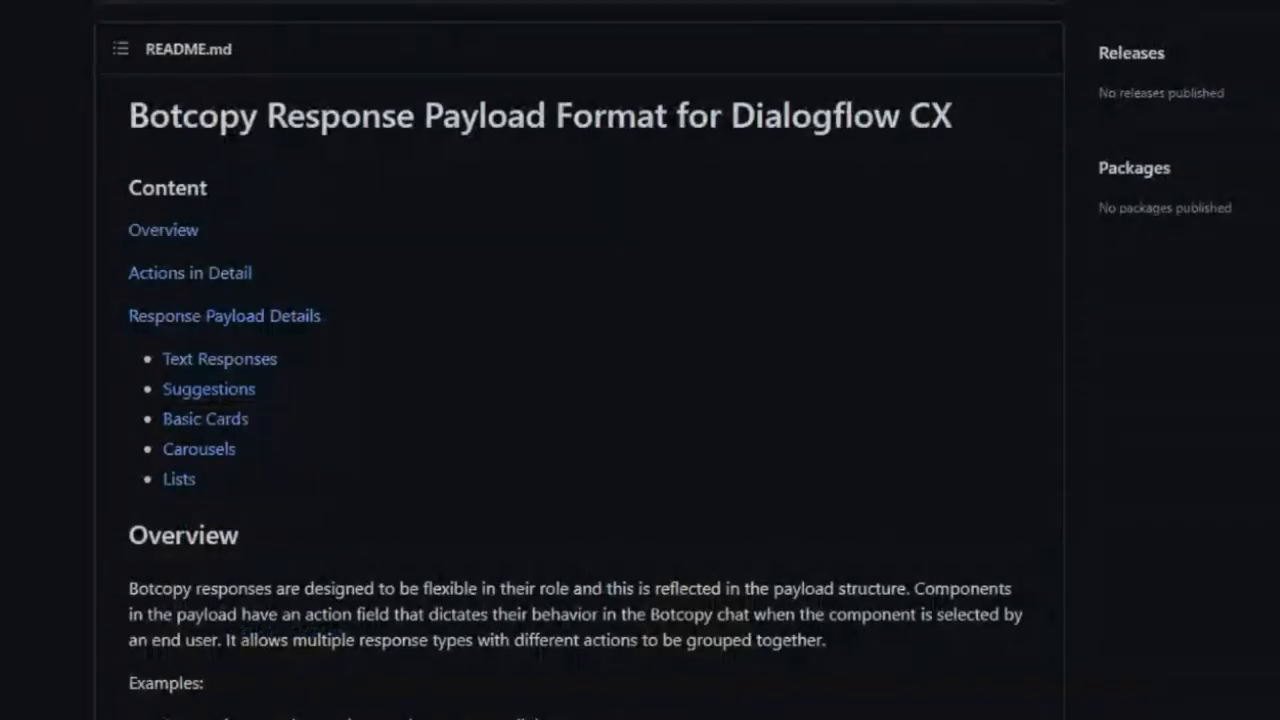
mouse_move(1086, 478)
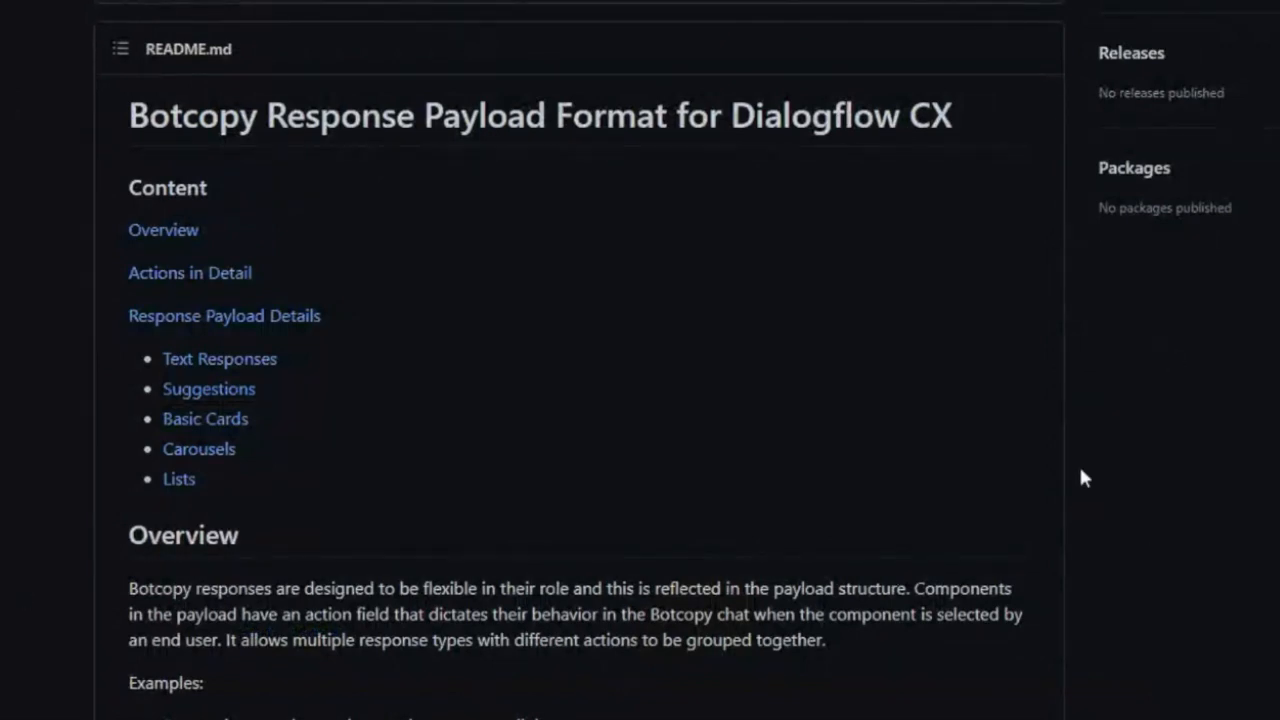
Scroll the Botcopy README past actions, text and suggestions to the Basic Cards JSON example.
scroll("down", 3)
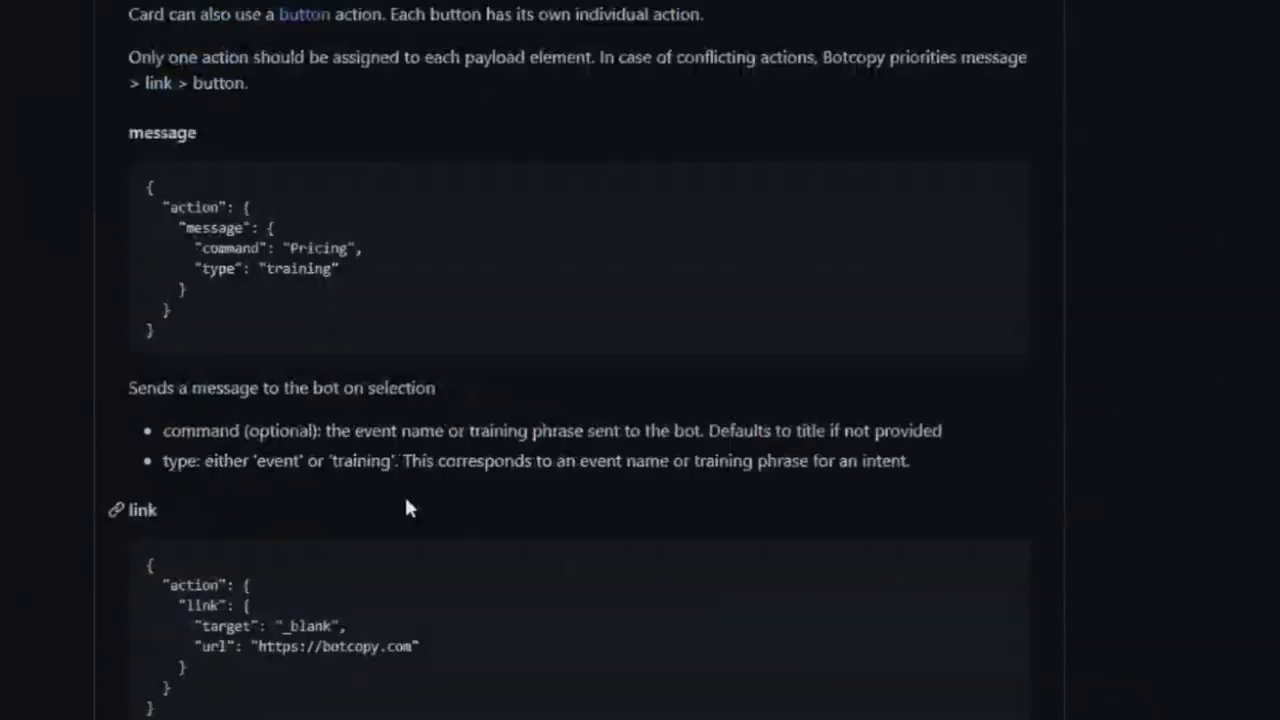
mouse_move(16, 204)
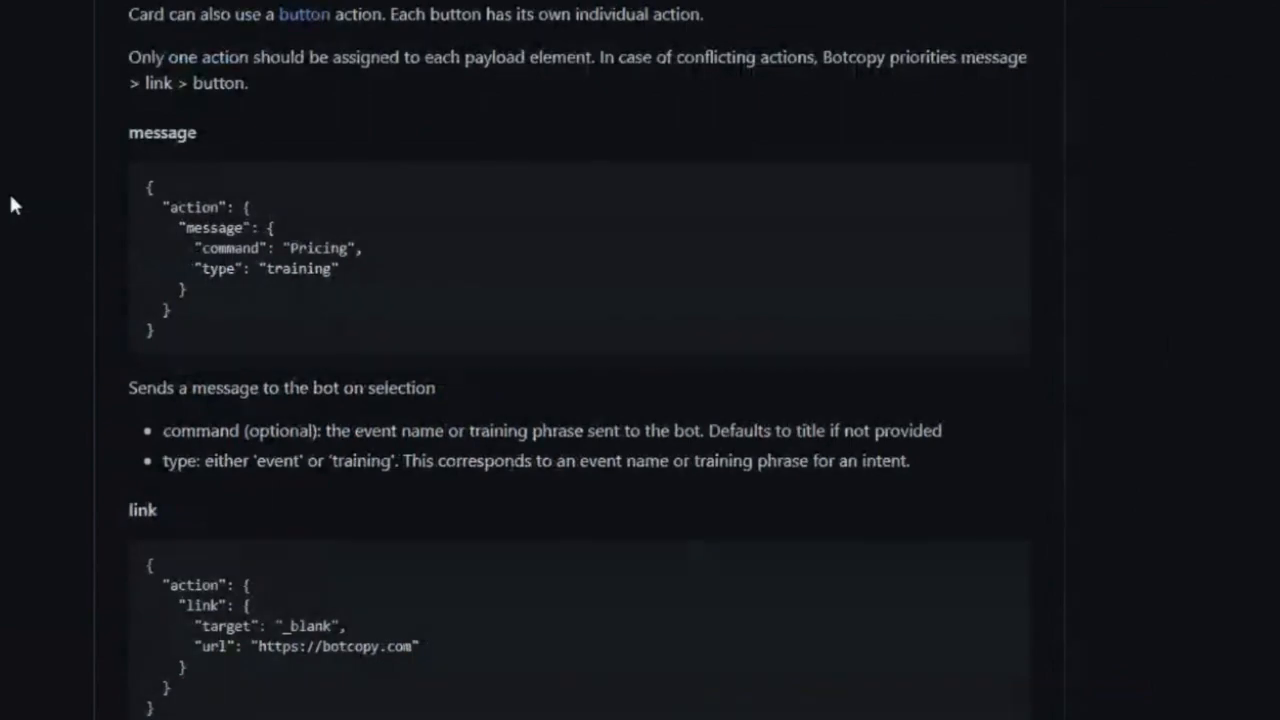
scroll("down", 3)
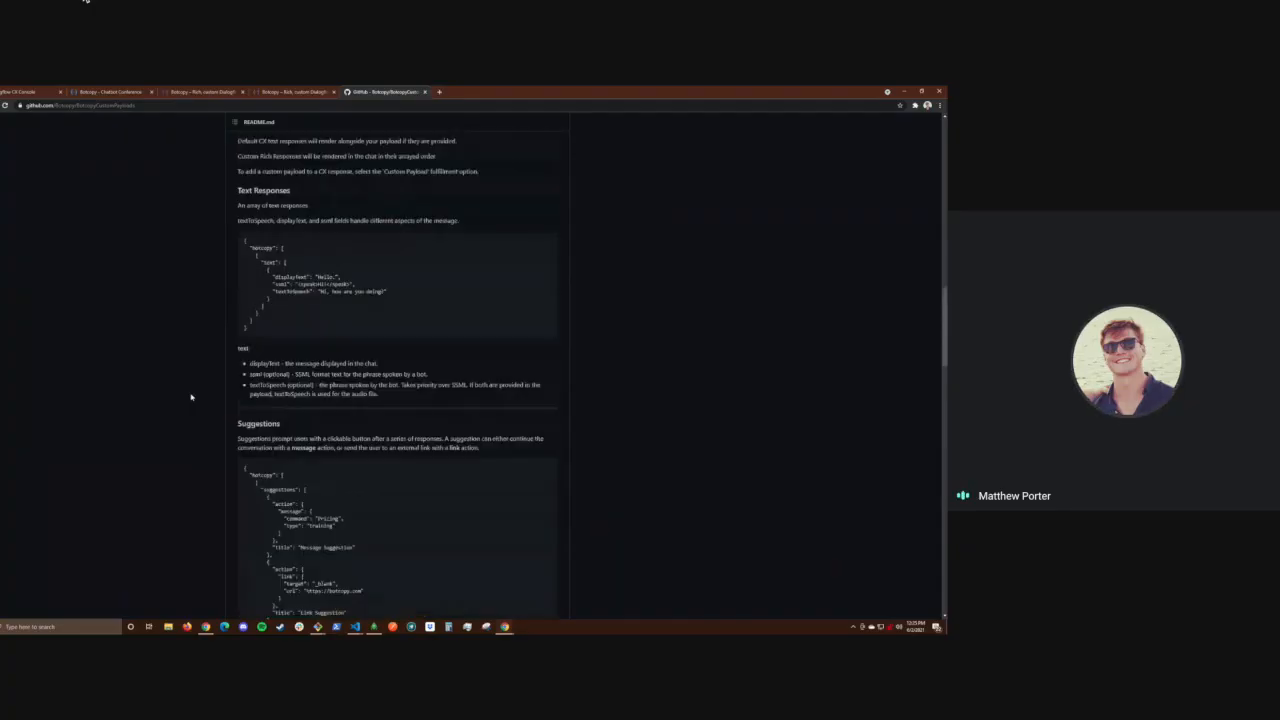
scroll("down", 3)
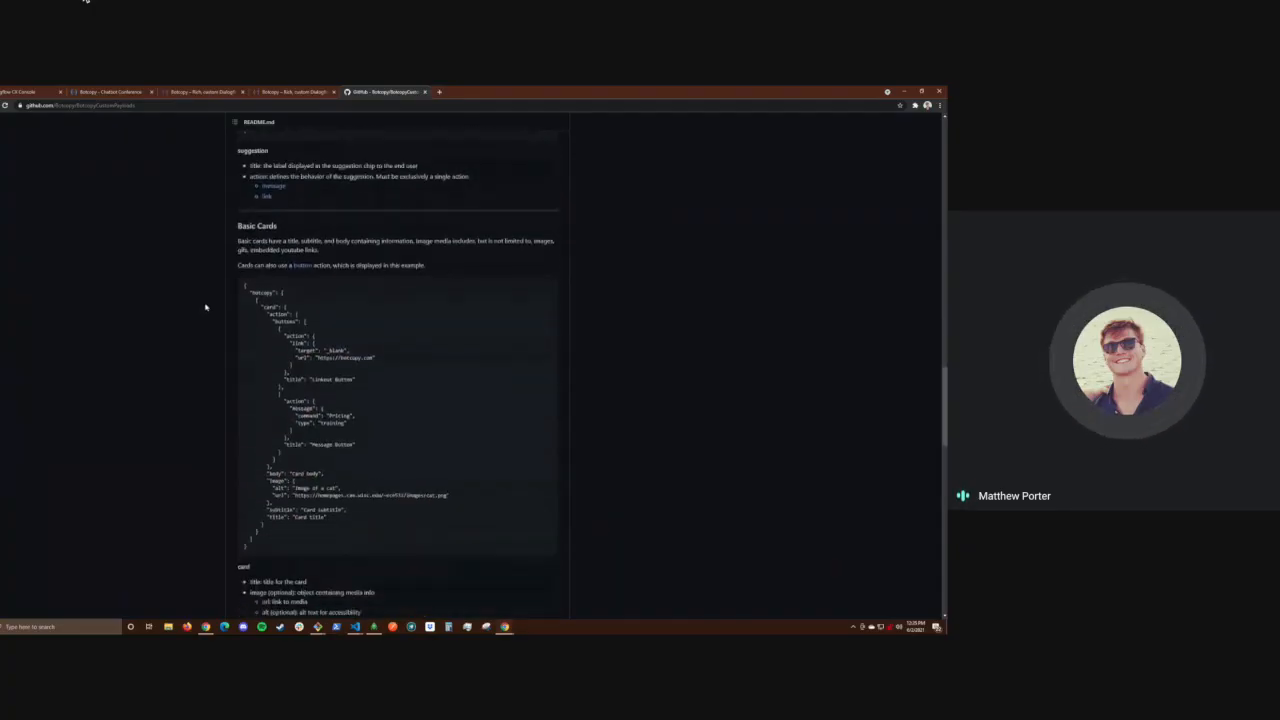
scroll("down", 3)
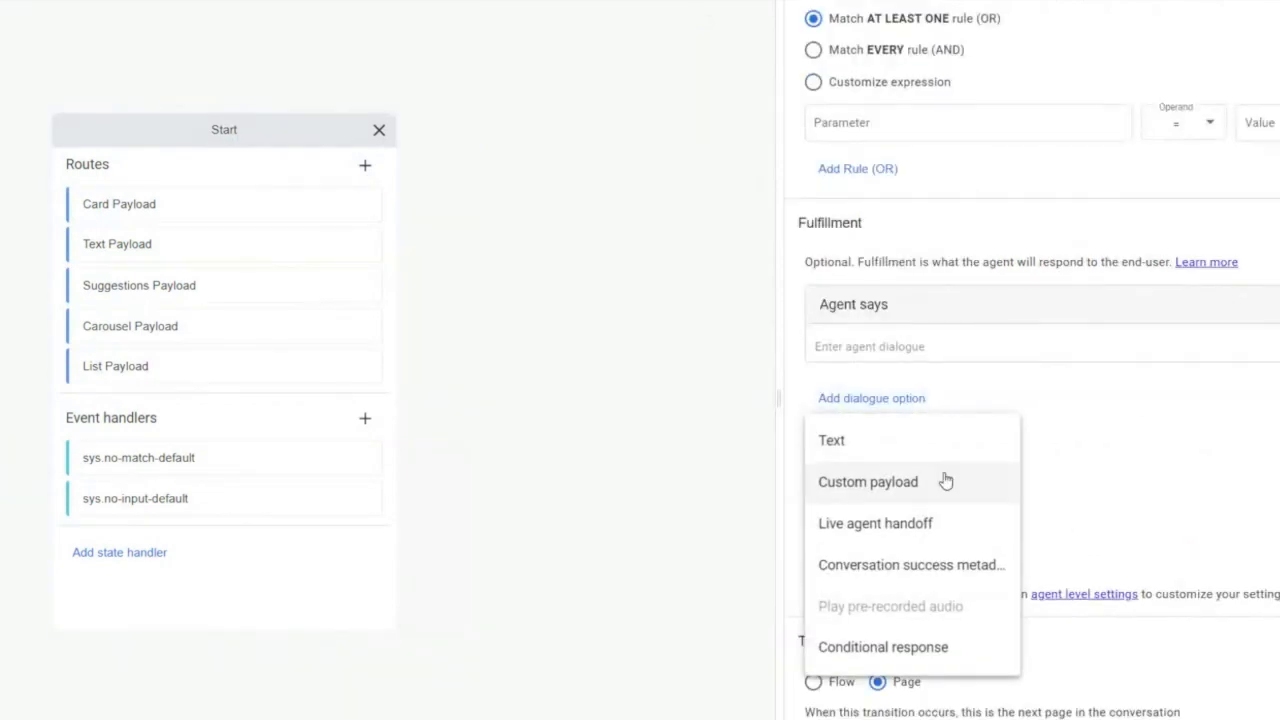
Add a custom payload response and select the Suggestions example JSON from the GitHub docs to copy.
left_click(868, 480)
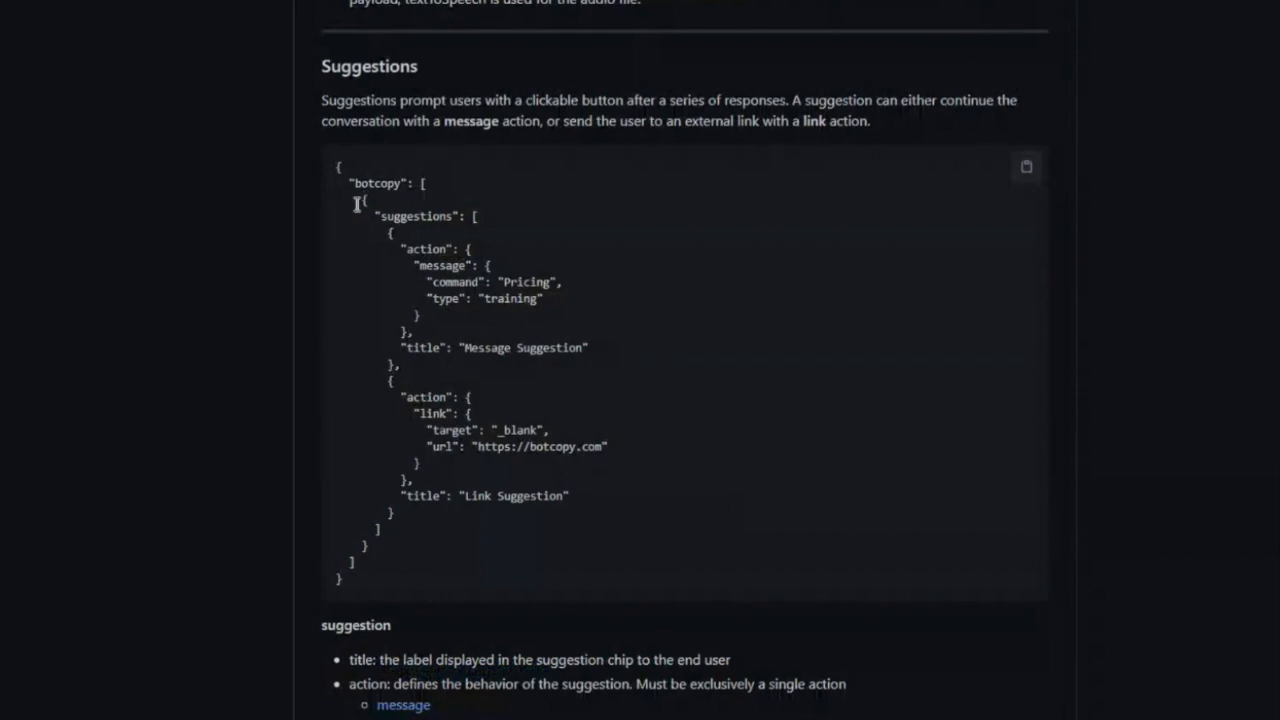
left_click_drag(364, 200, 548, 430)
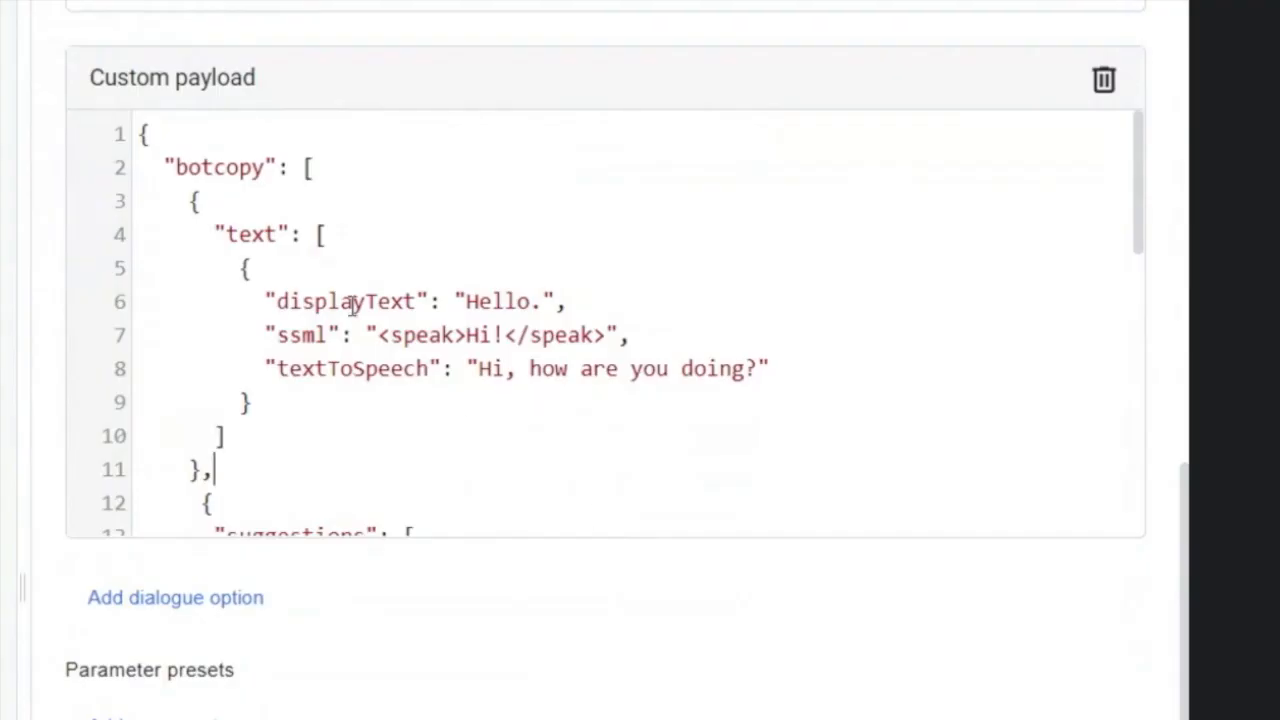
double_click(498, 300)
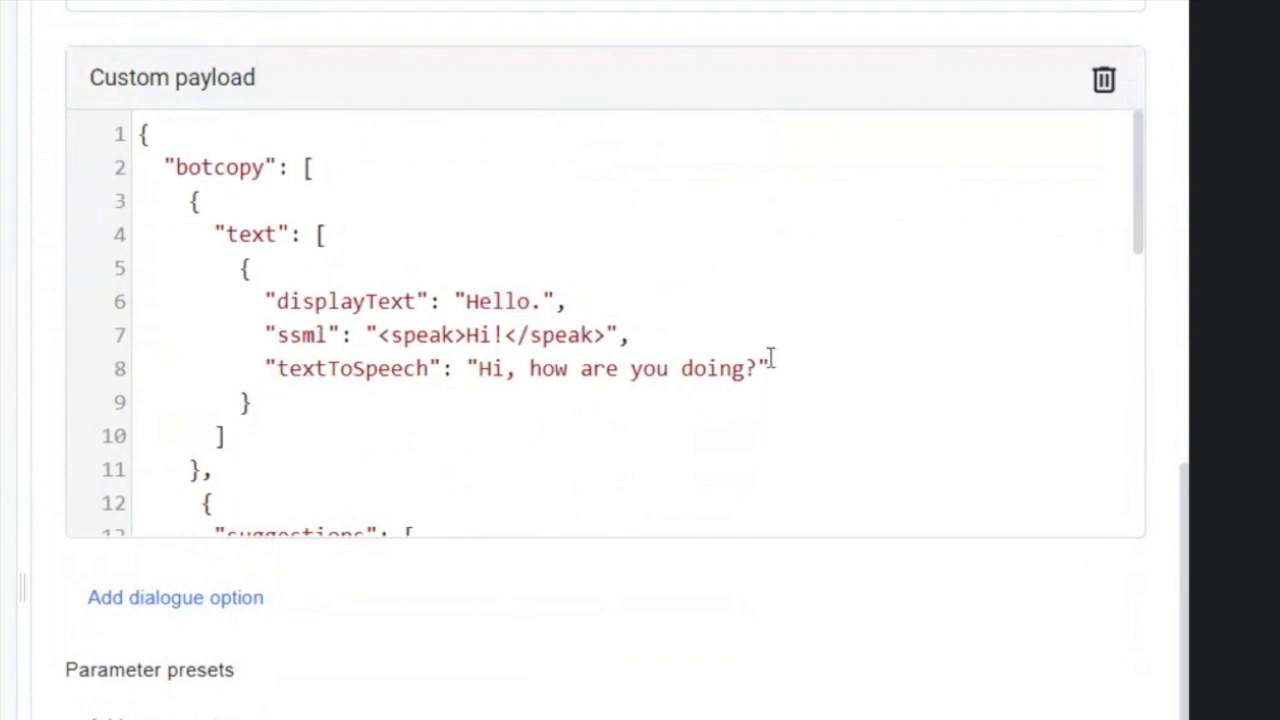
scroll("down", 3)
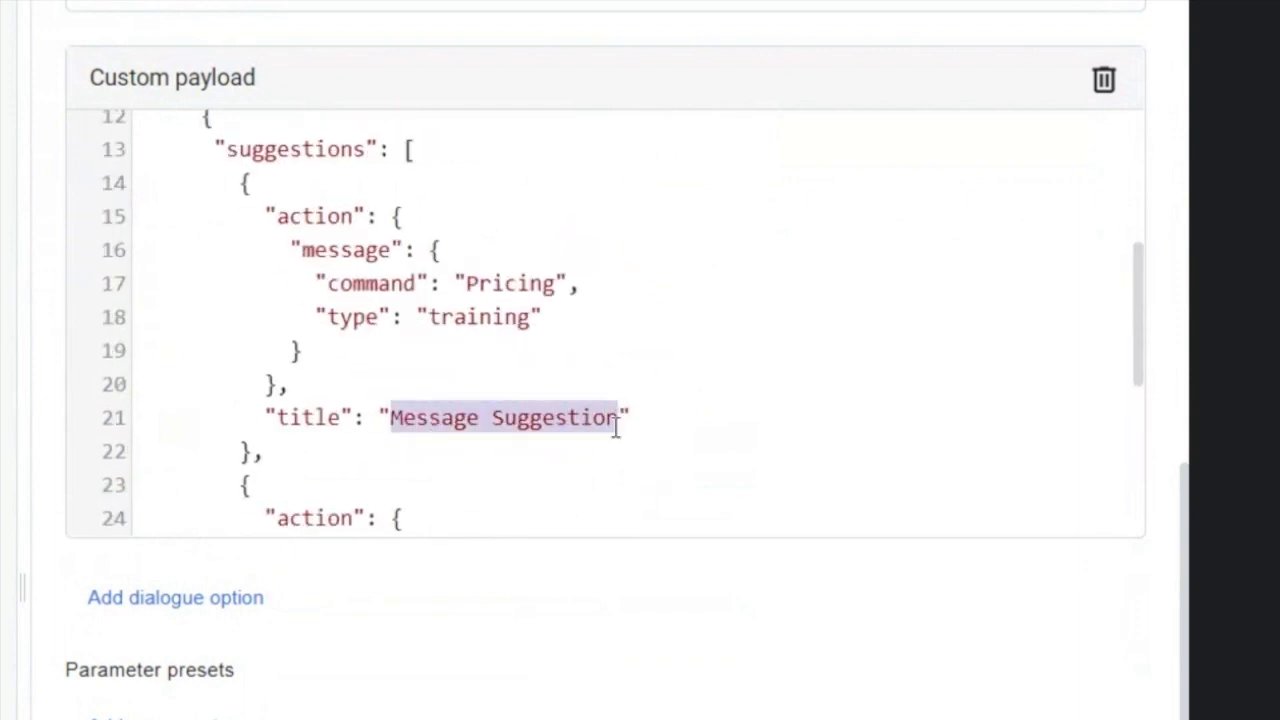
double_click(510, 284)
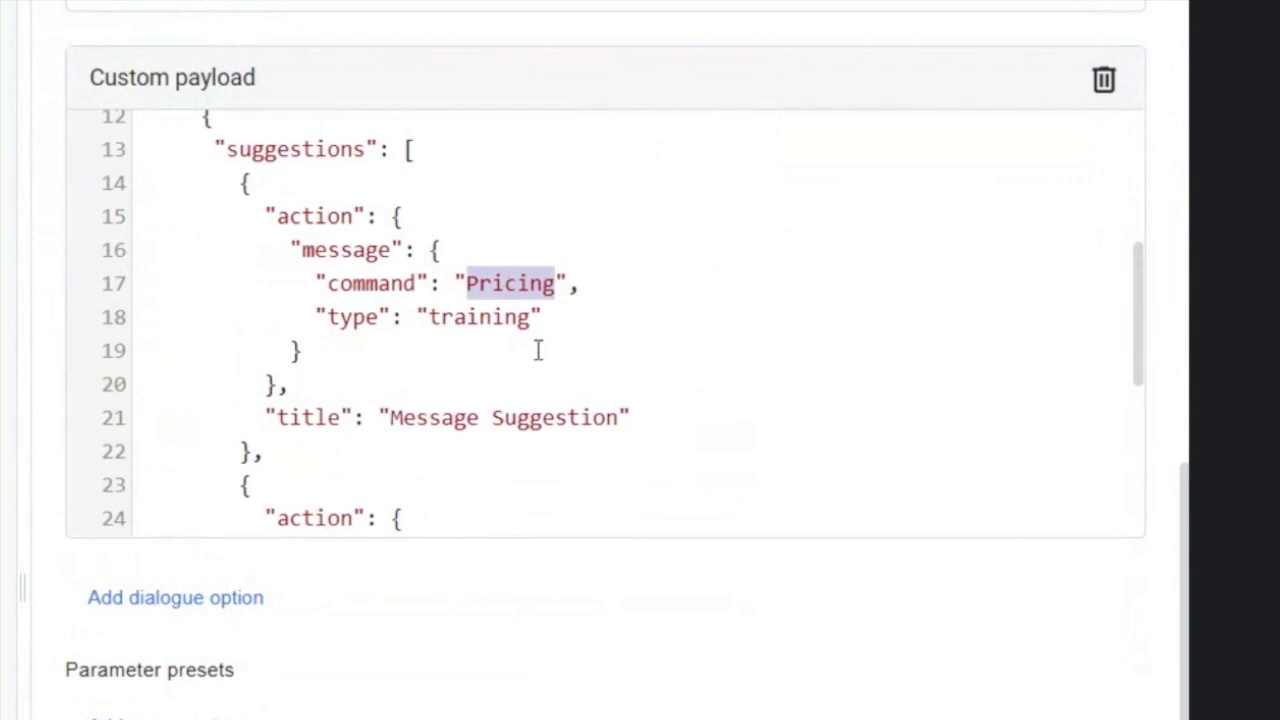
scroll("down", 3)
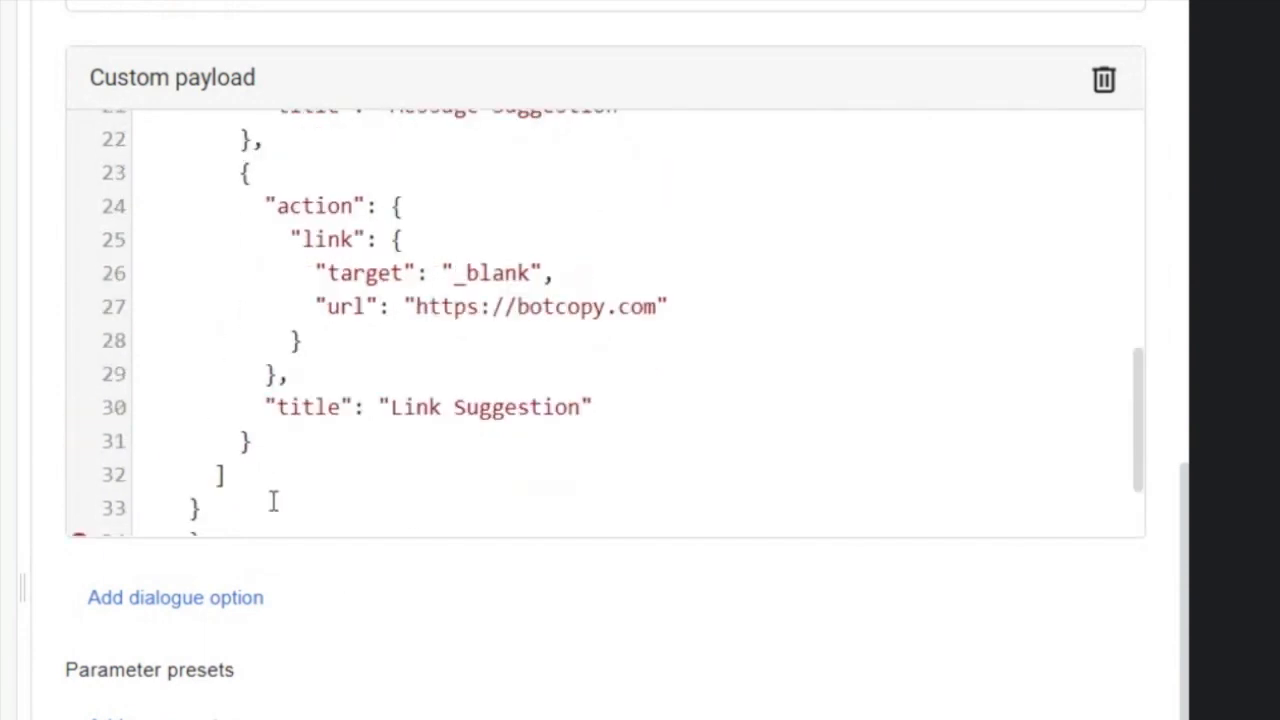
scroll("up", 3)
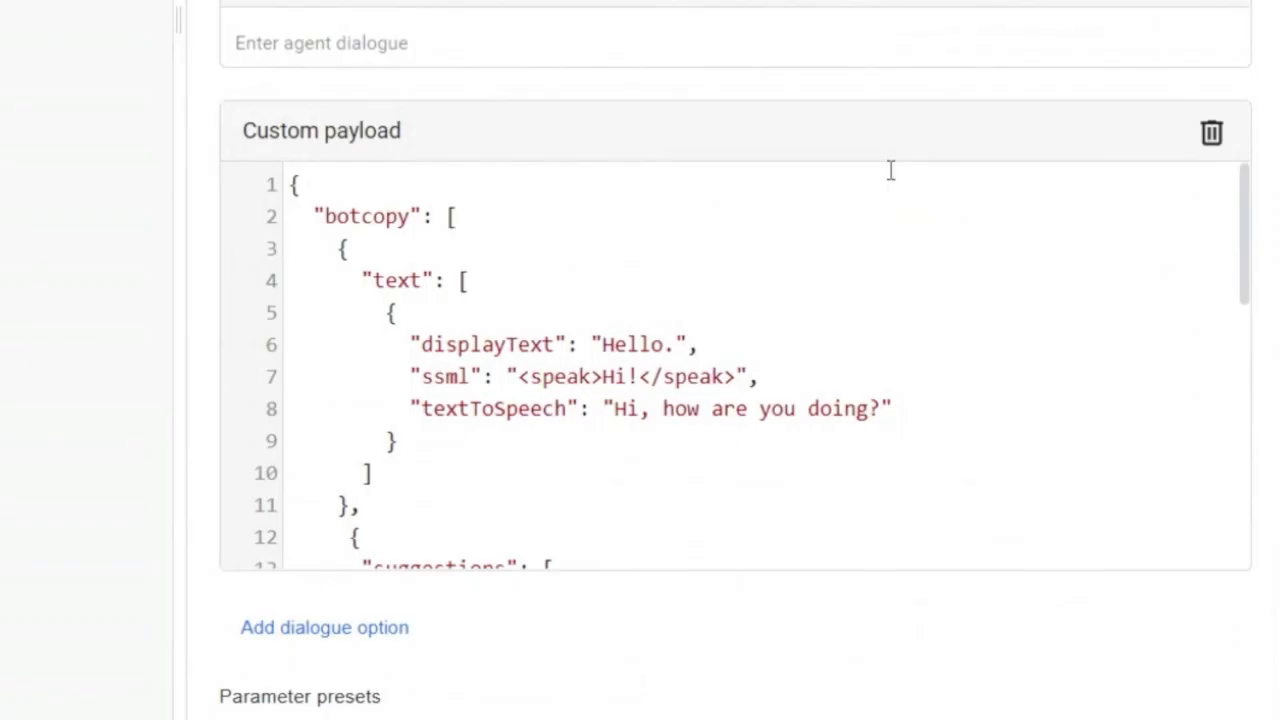
Wrap the displayText value as **Hello.** so it renders bold.
type("**")
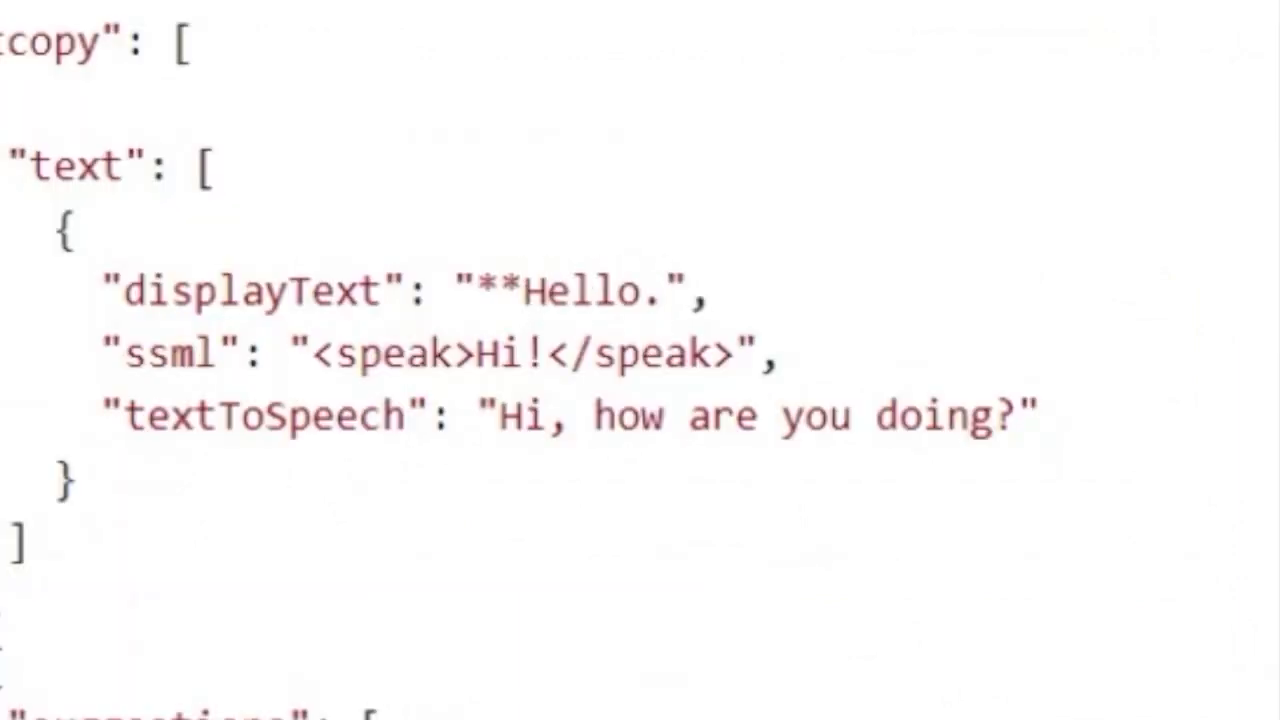
type("**")
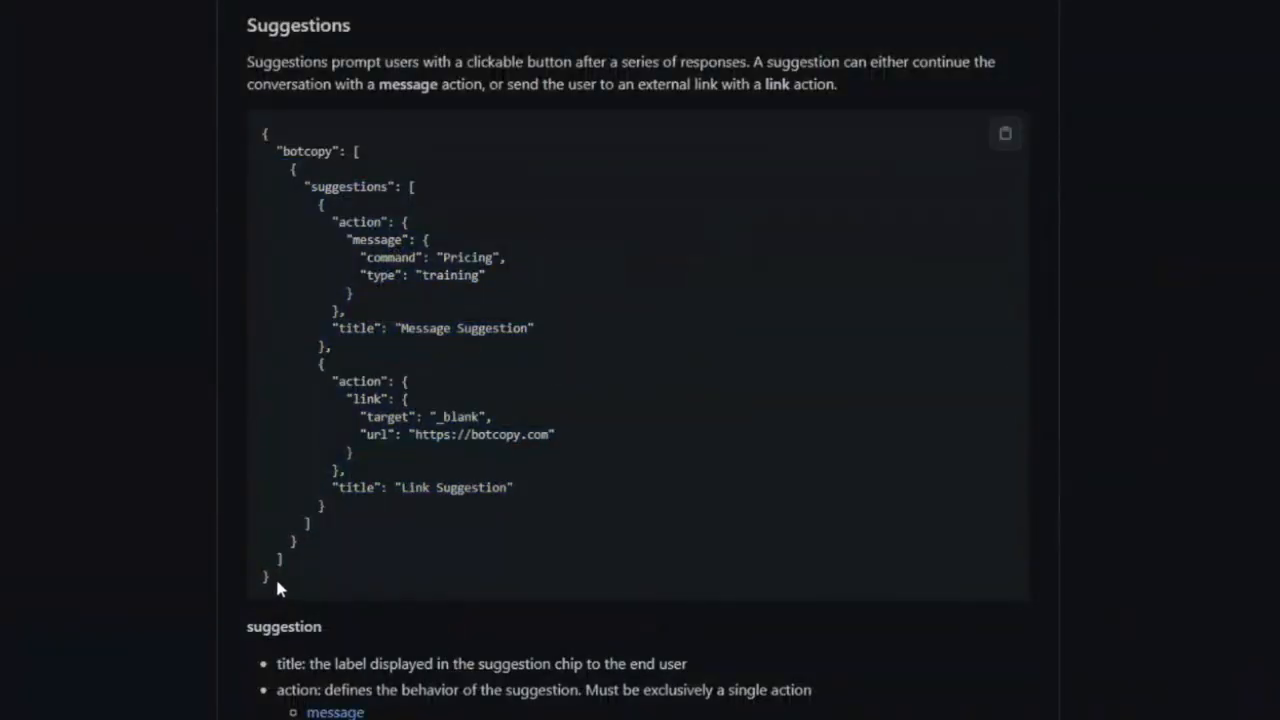
Scroll the README past the Suggestions message and link JSON to the Basic Cards section.
scroll("down", 3)
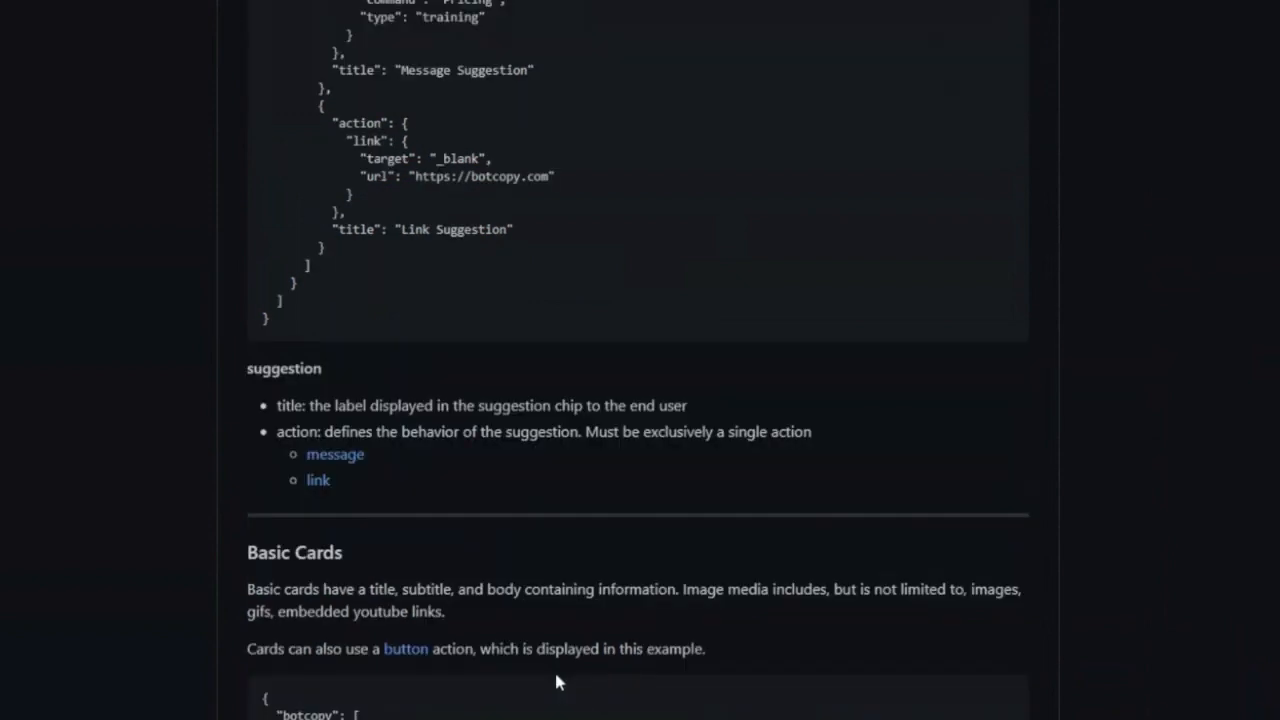
scroll("down", 3)
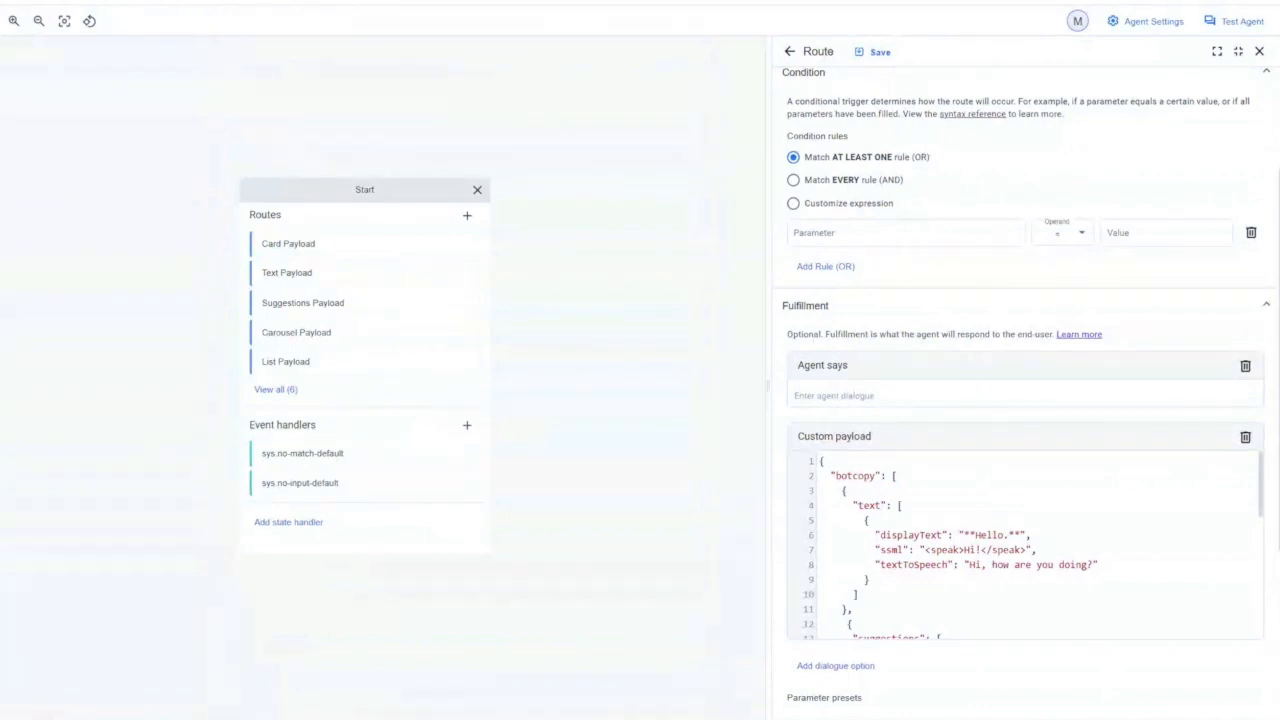
left_click(1260, 52)
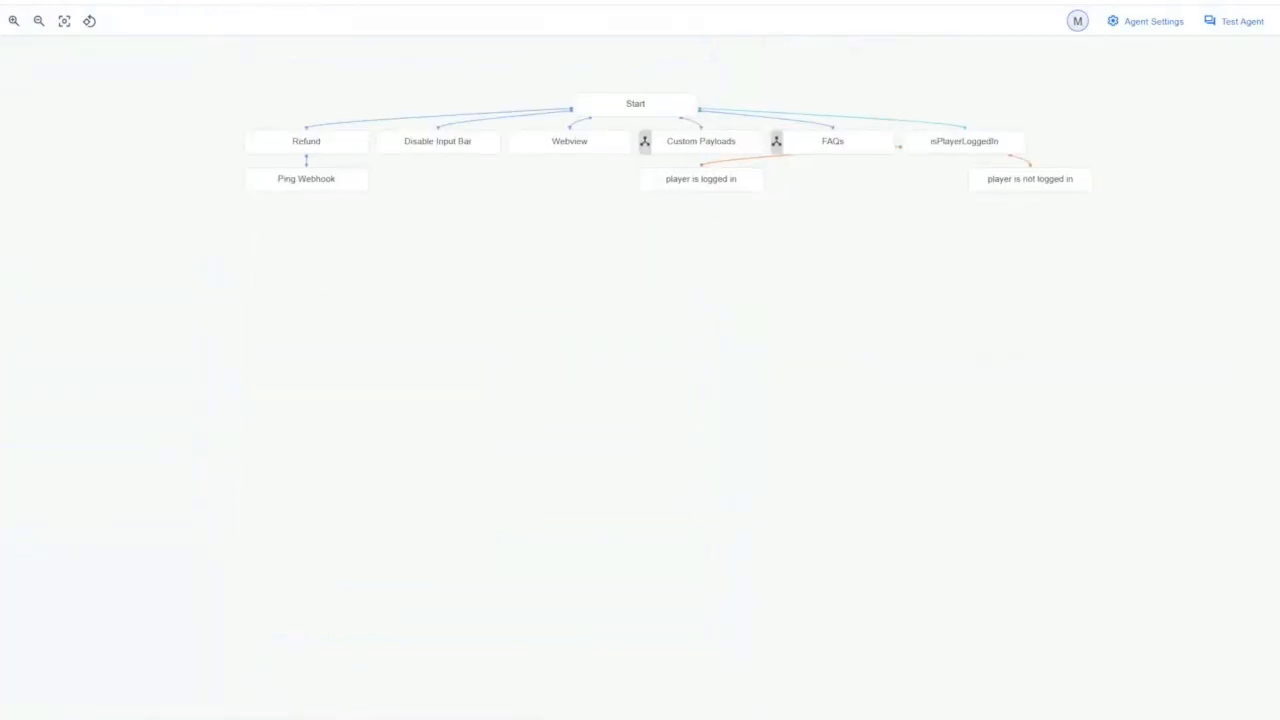
left_click(636, 104)
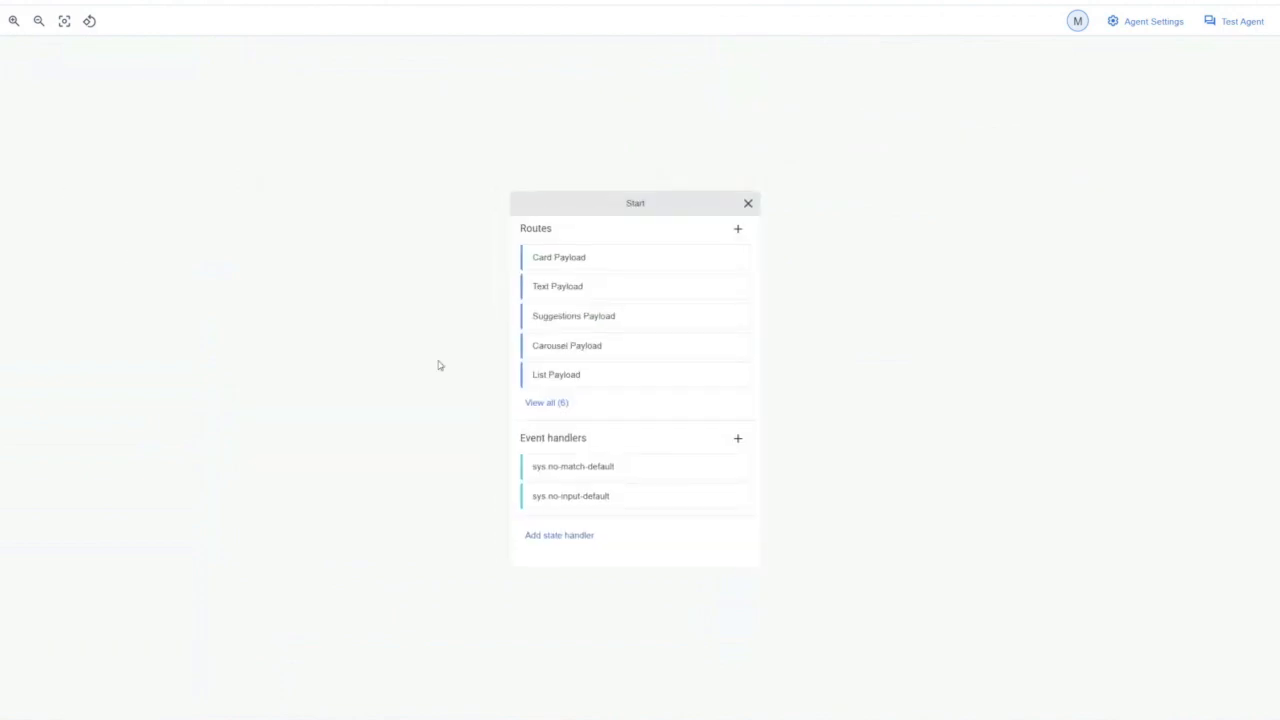
mouse_move(340, 276)
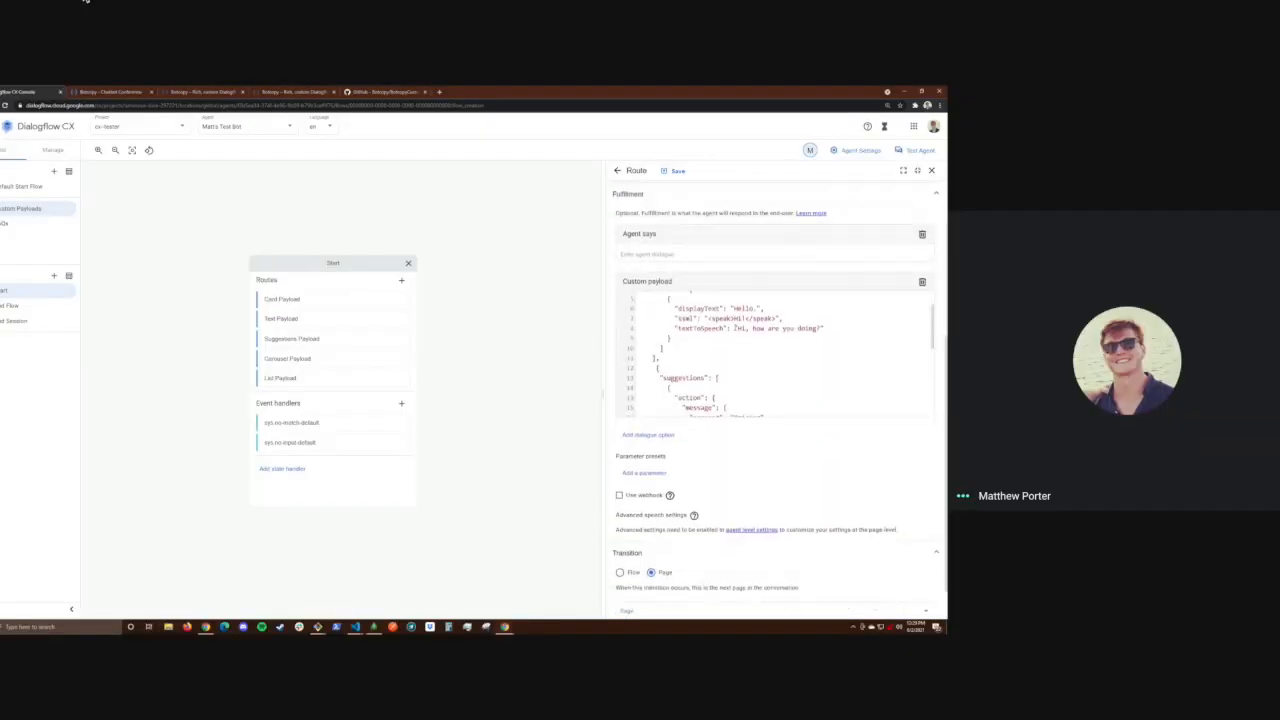
scroll("down", 3)
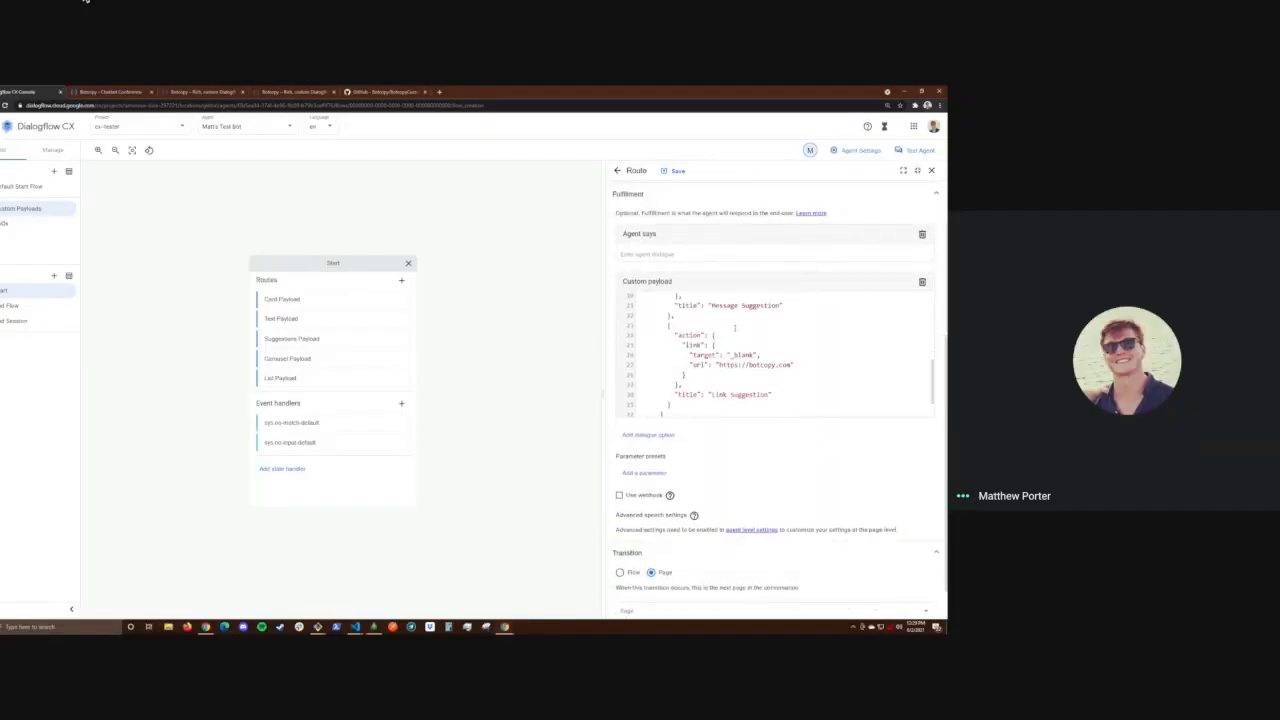